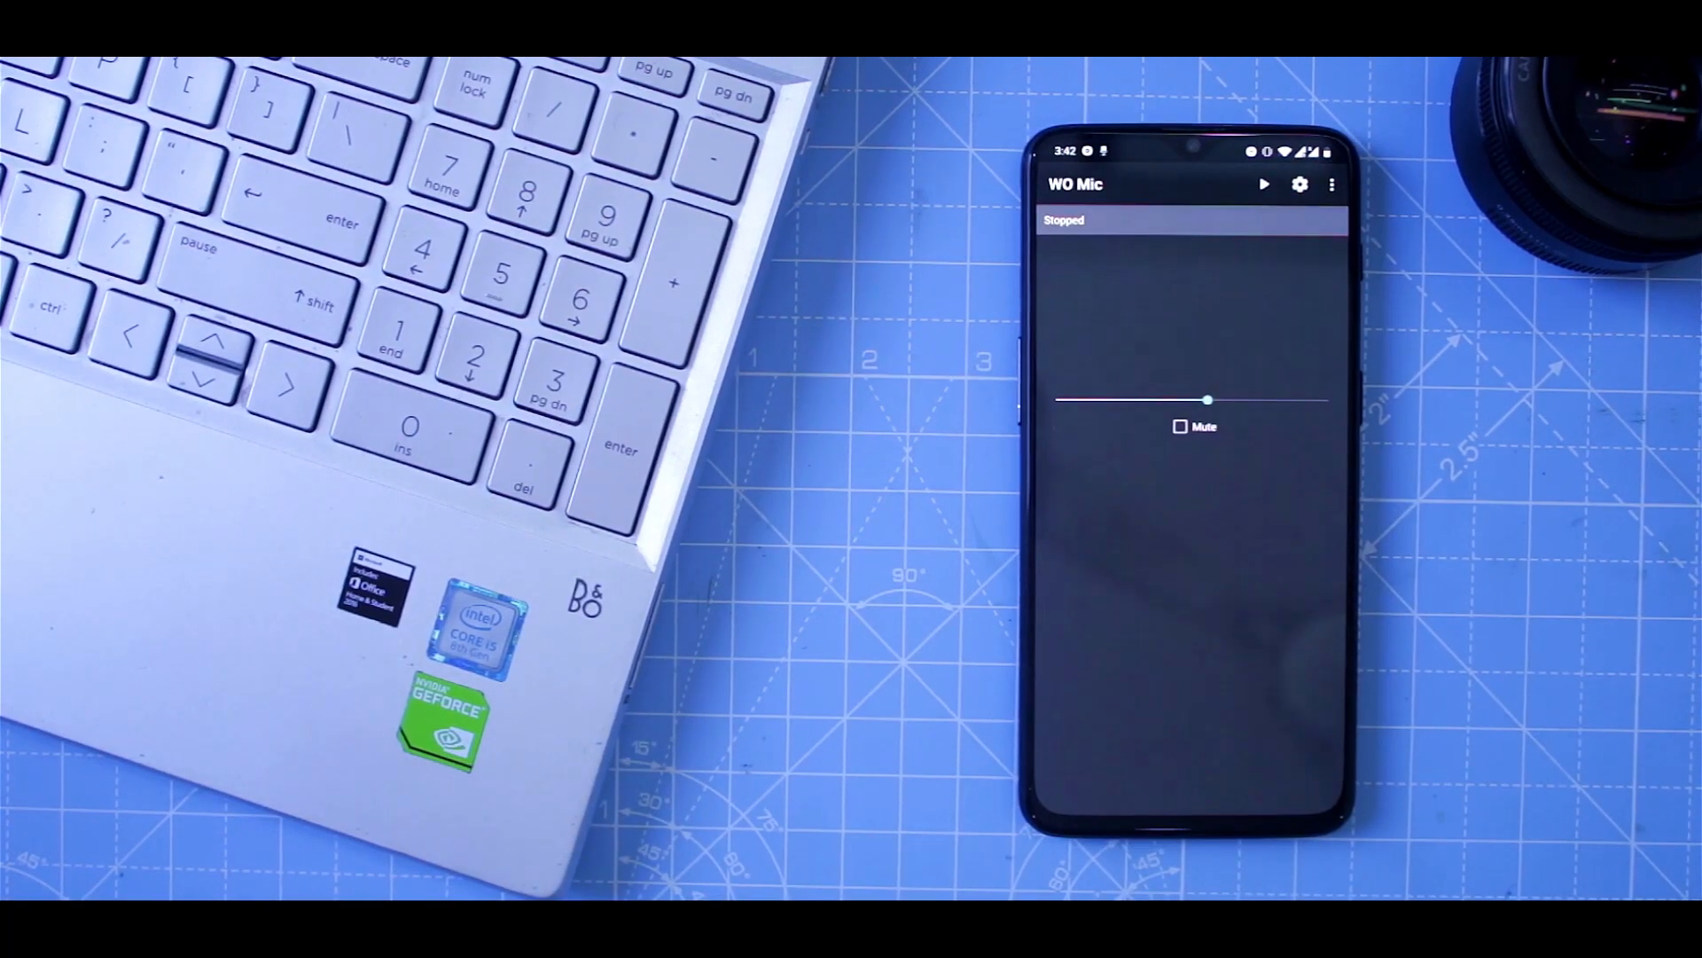
Set WO Mic's transport to Wi-Fi on the phone and connect the PC client to its IP
left_click(1300, 183)
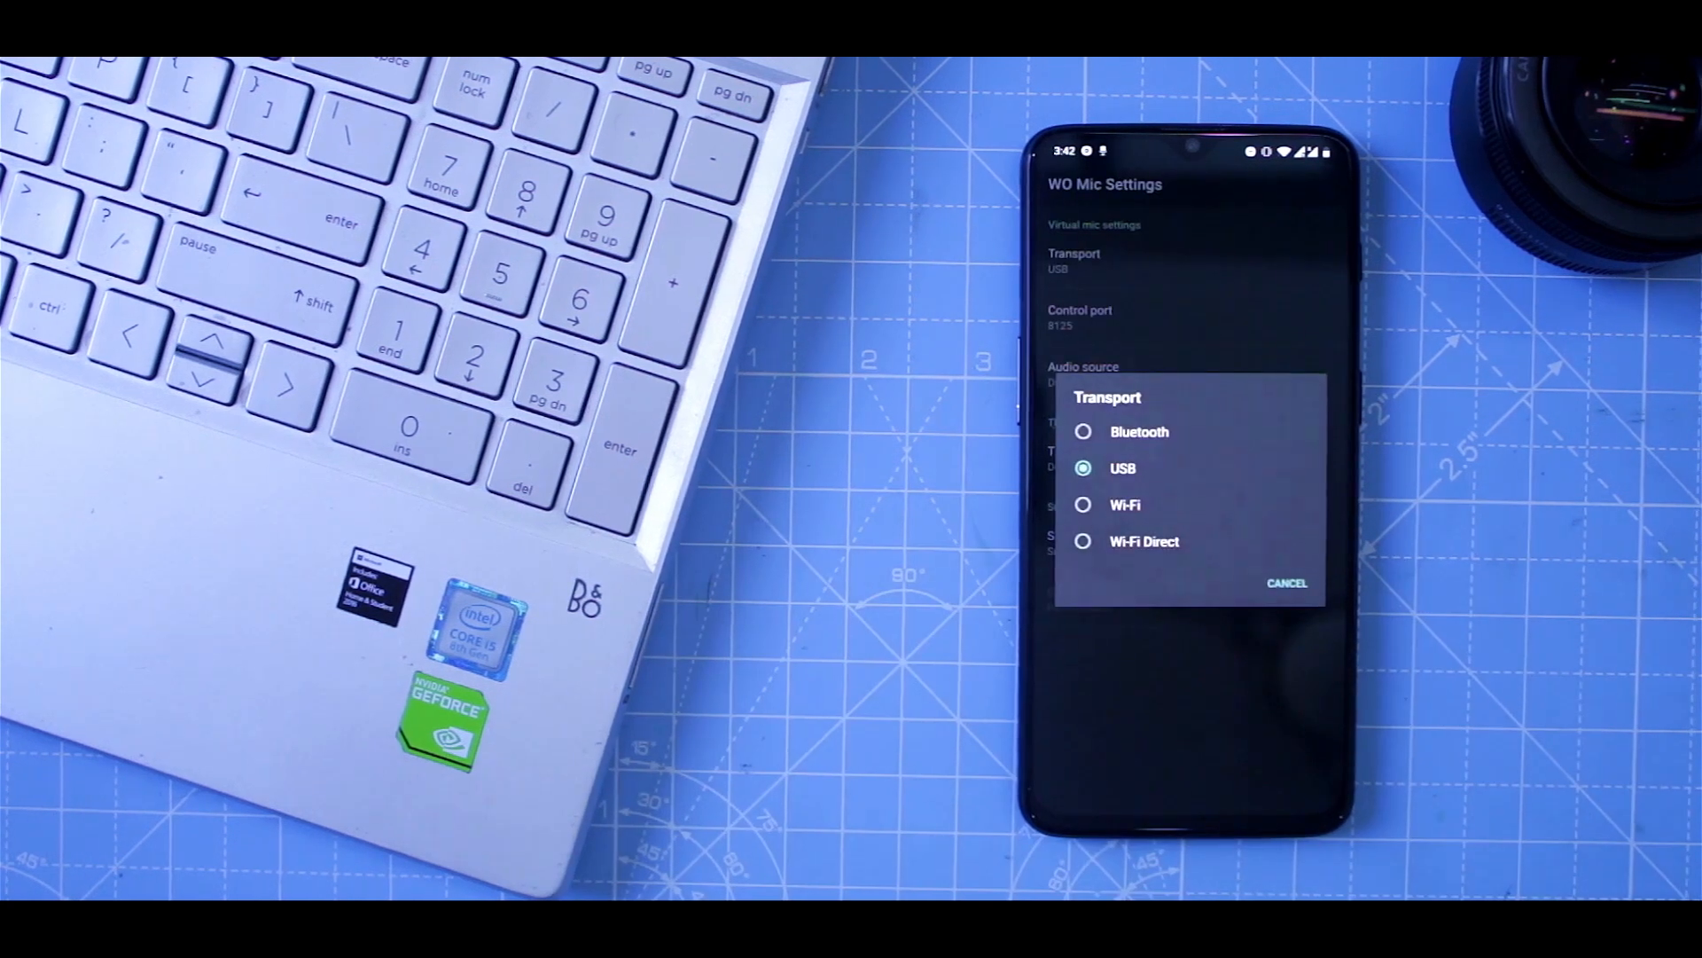
left_click(1125, 503)
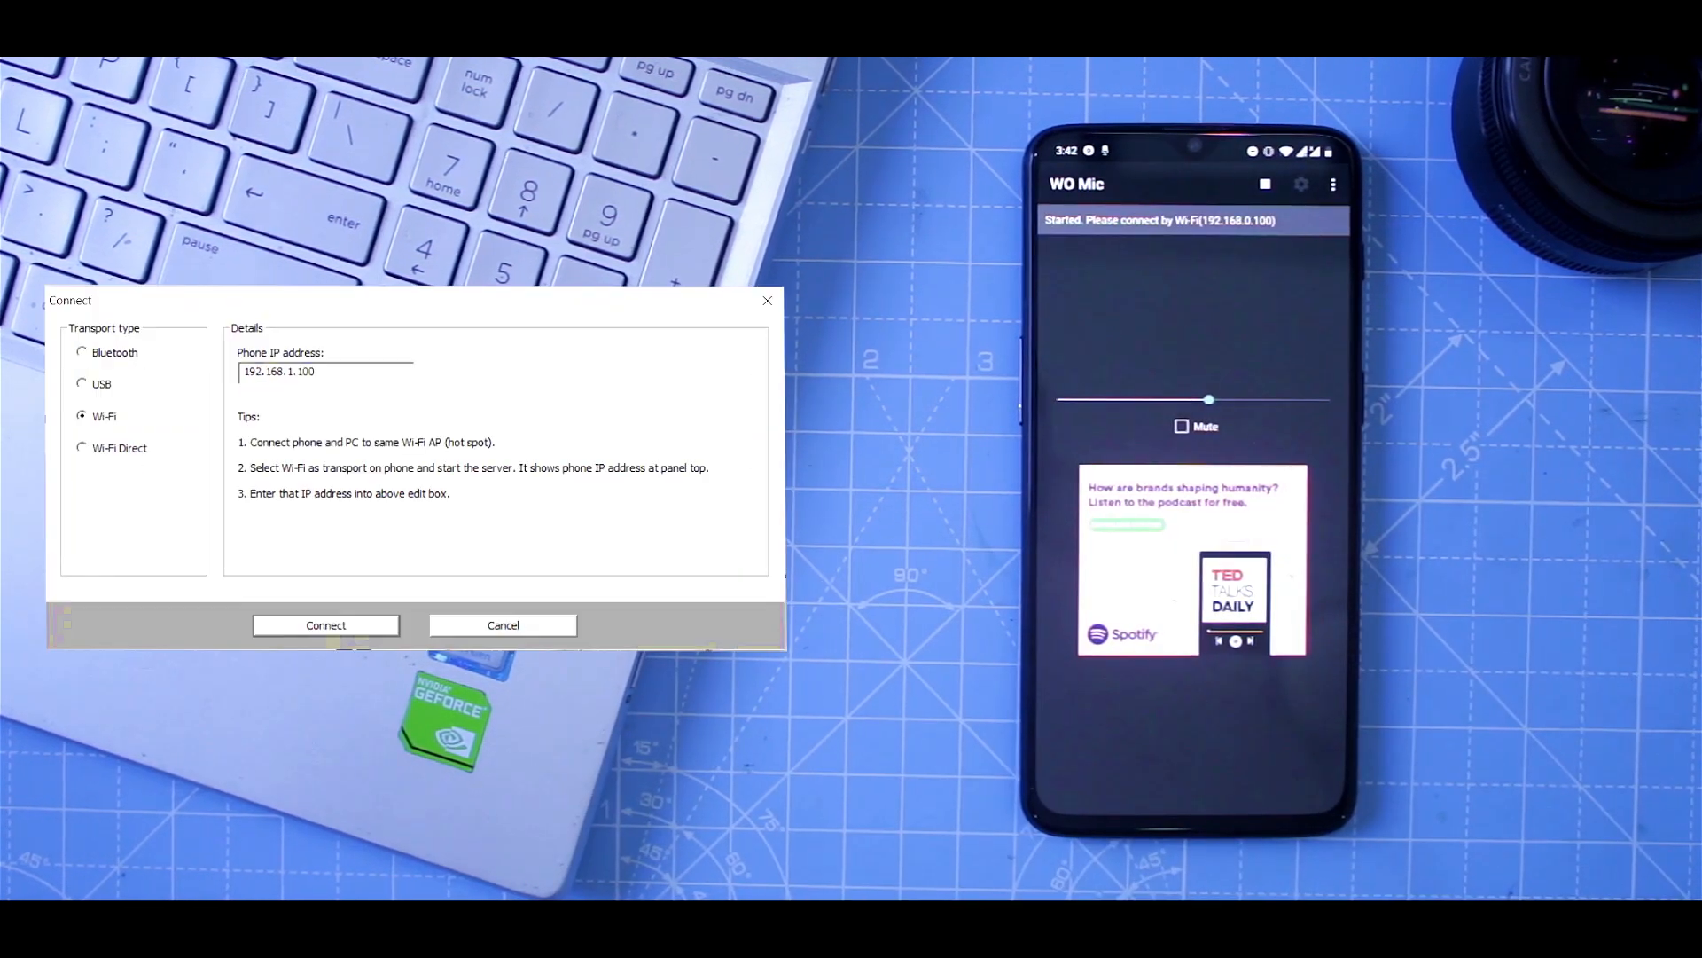
left_click(326, 624)
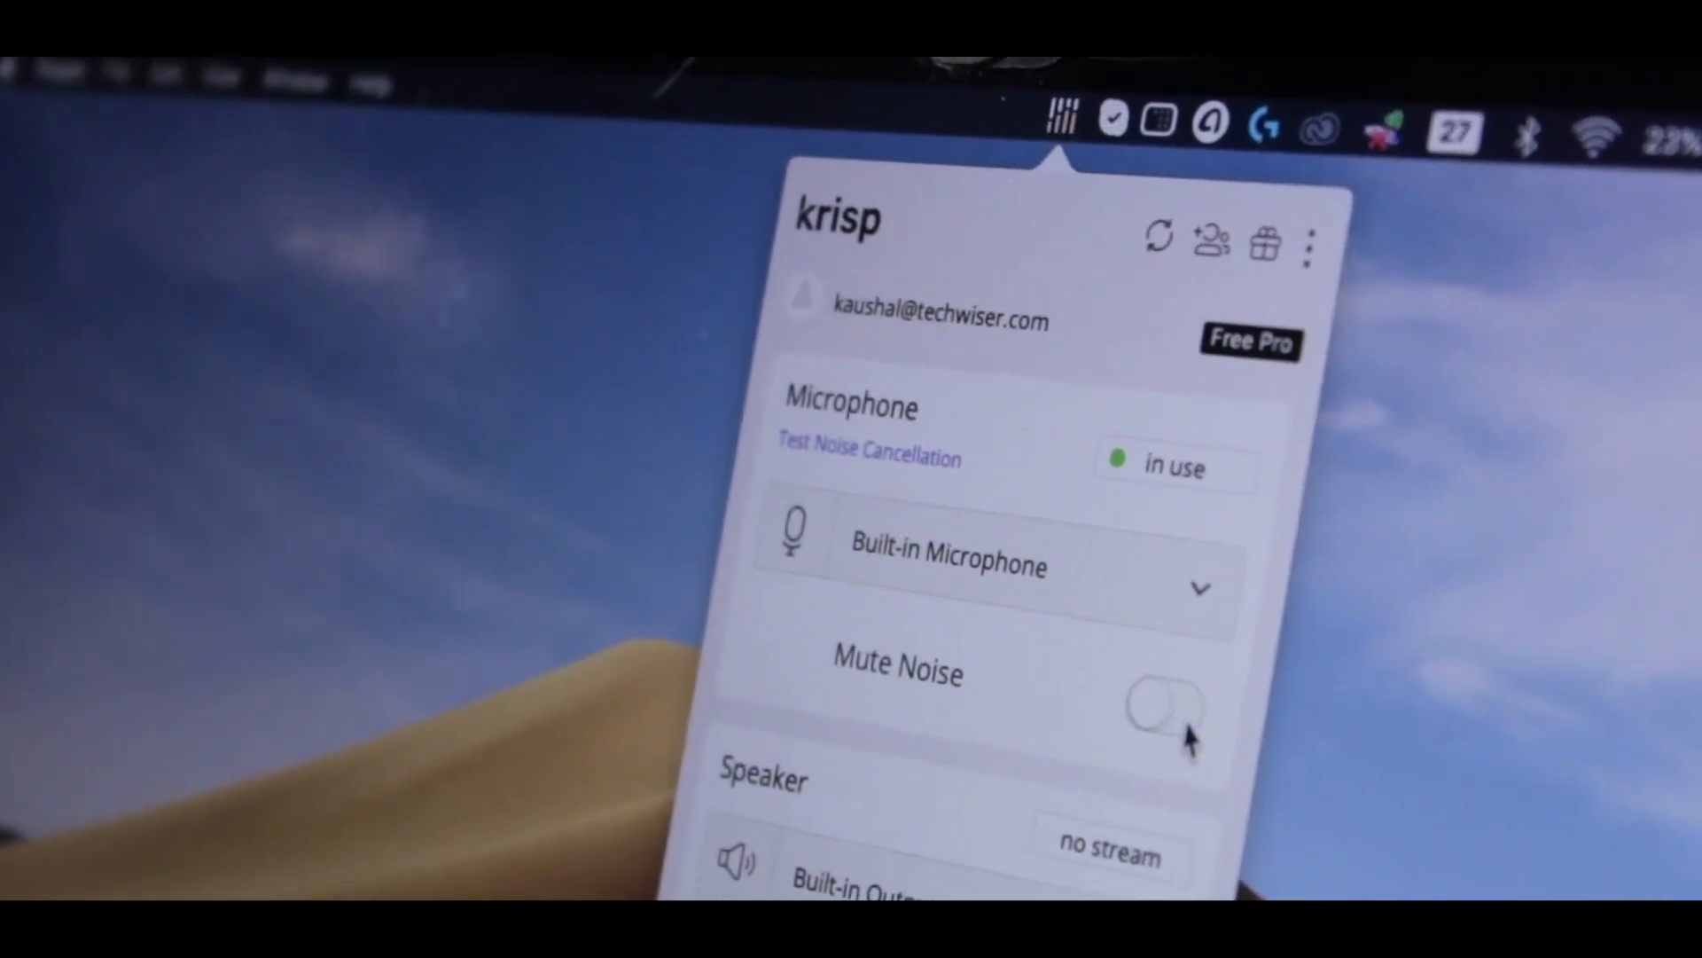
Toggle Mute Noise on for the microphone in Krisp's menu bar popup
left_click(1167, 706)
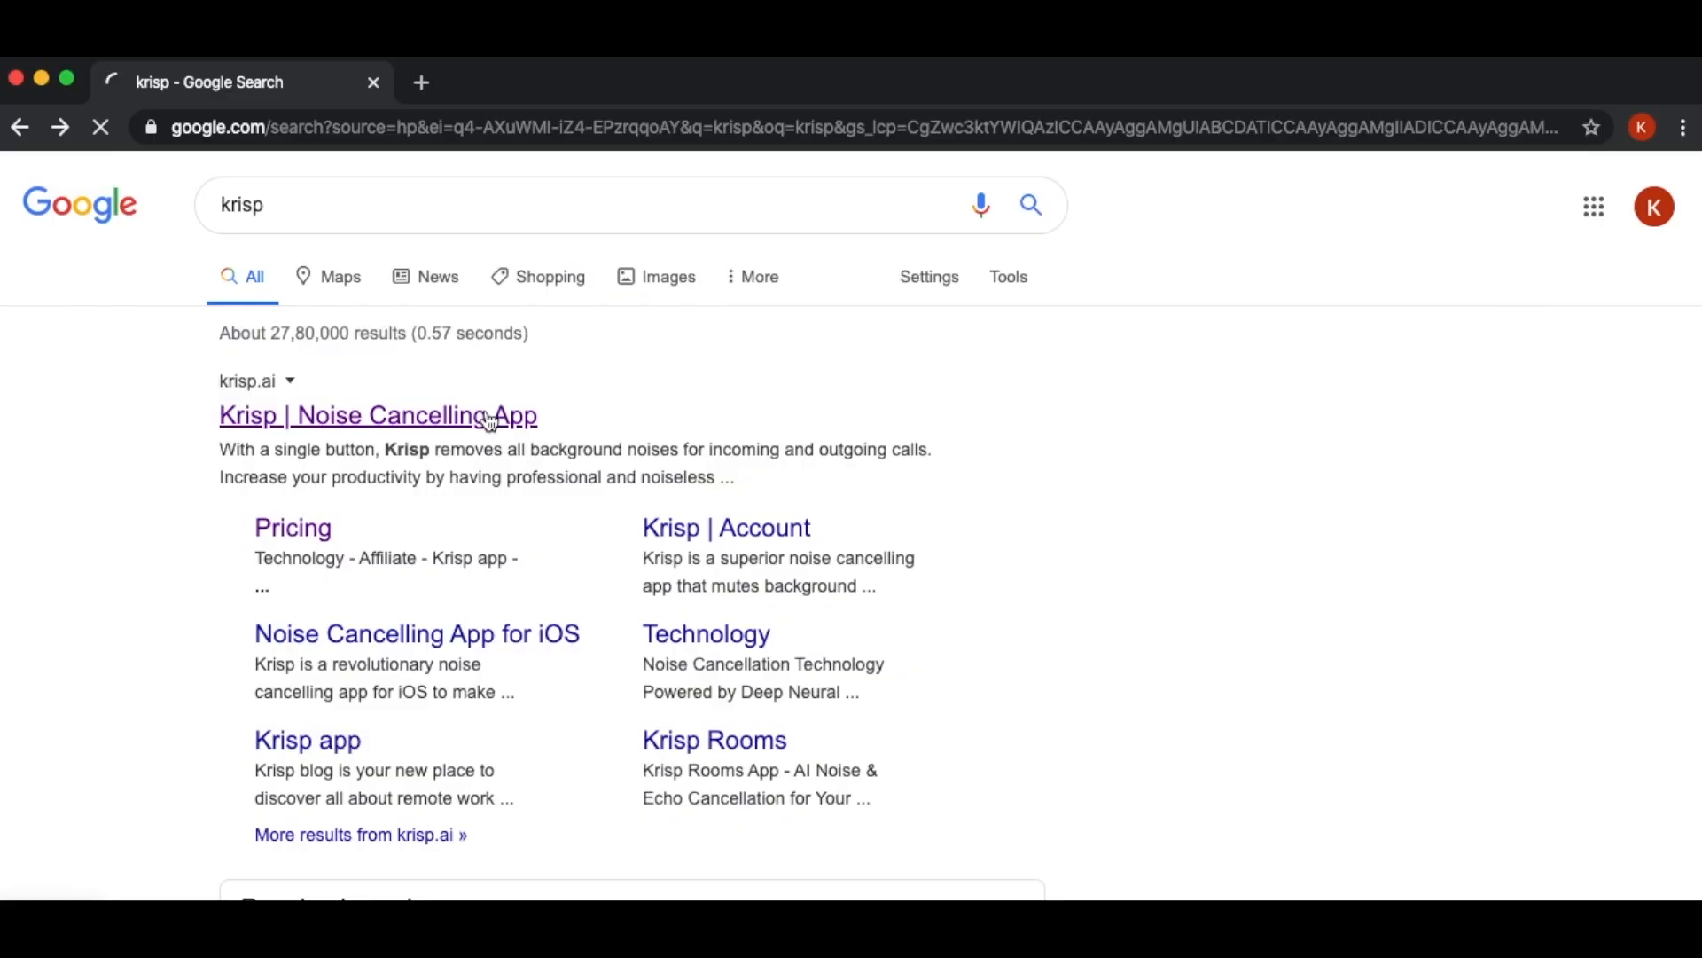
From krisp.ai, install the free Chrome extension and start signing up for an account
left_click(378, 415)
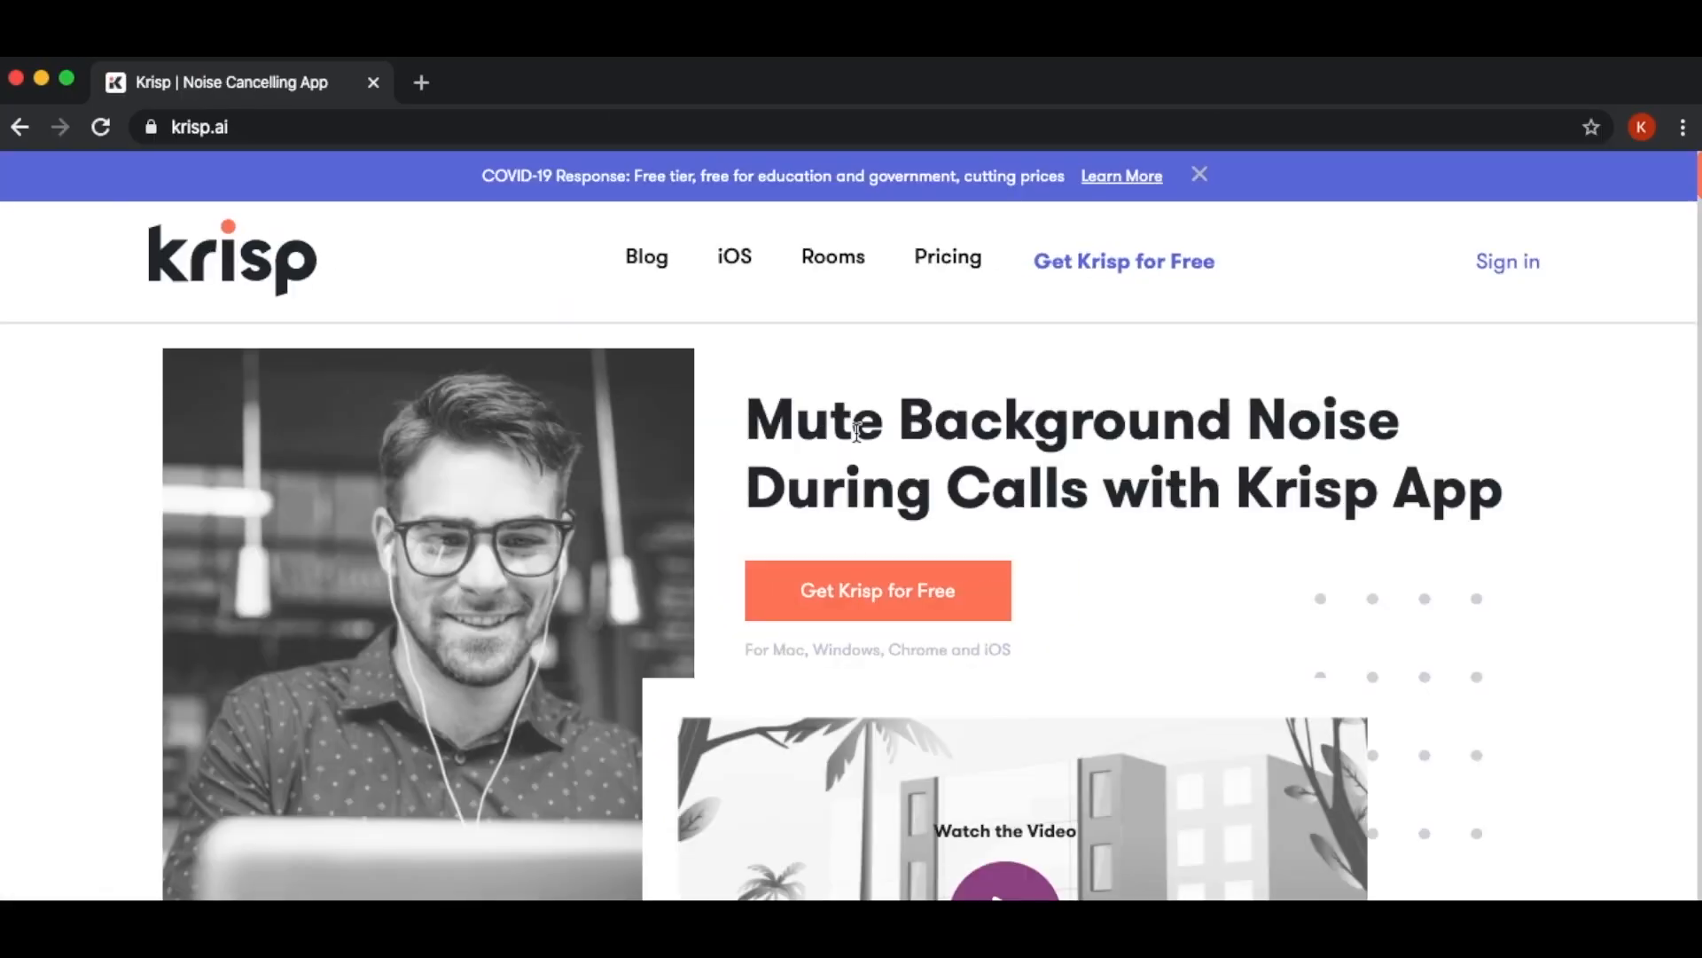
left_click(876, 589)
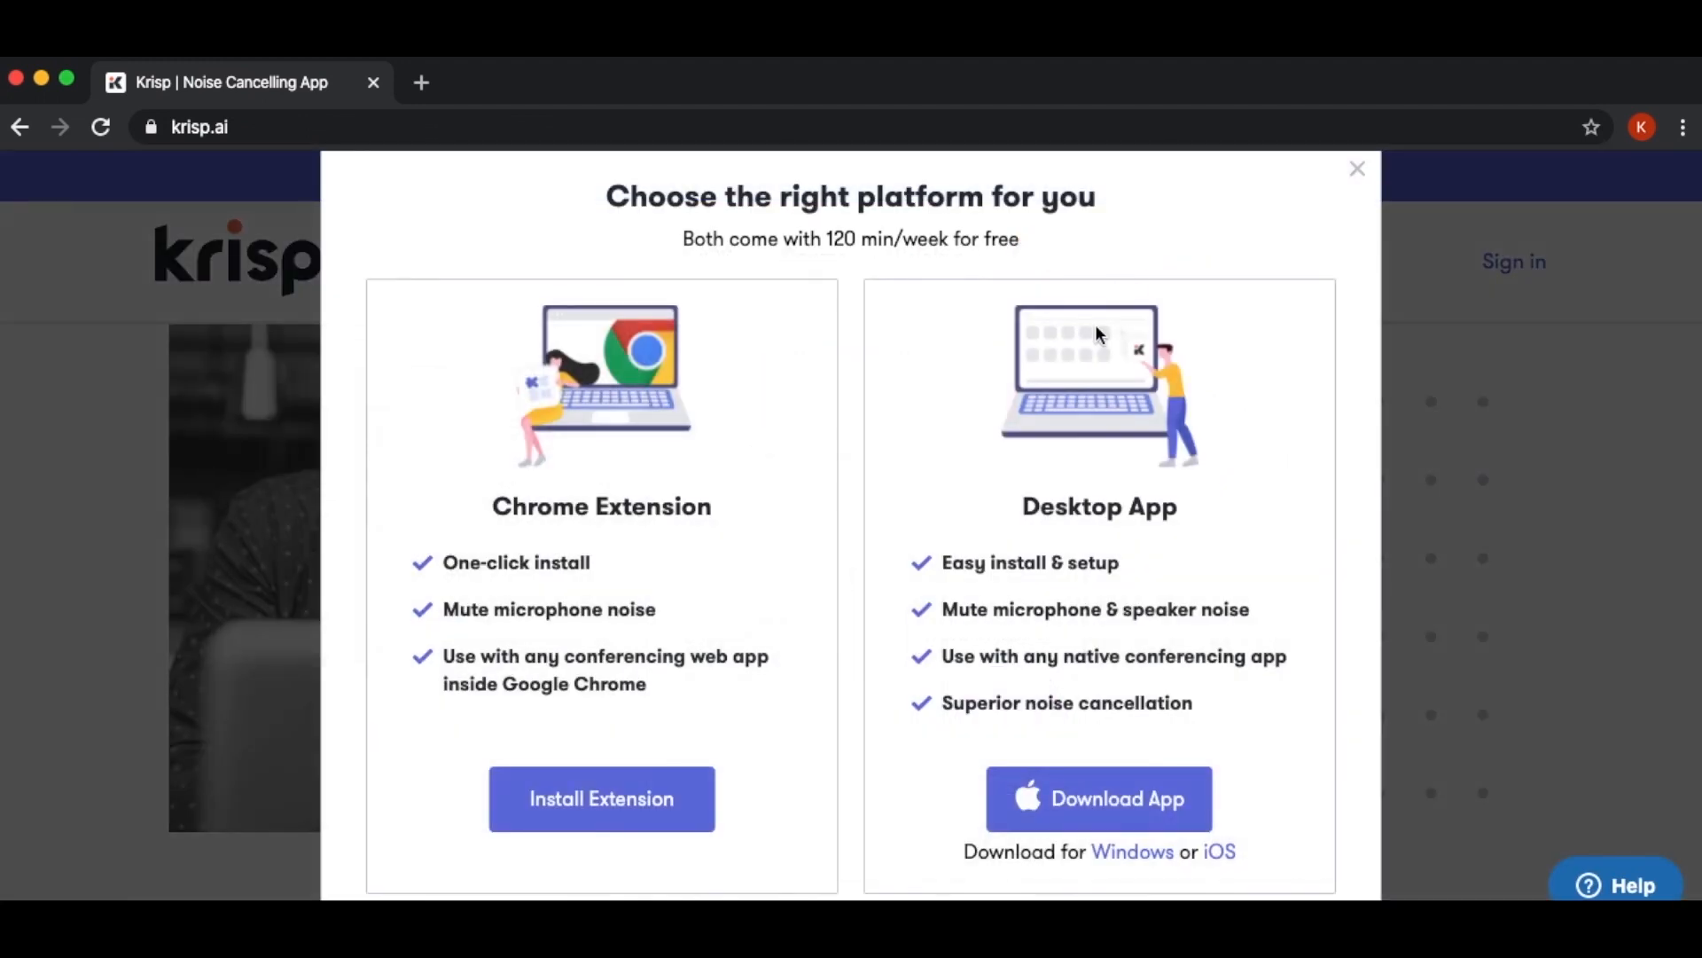
left_click(602, 798)
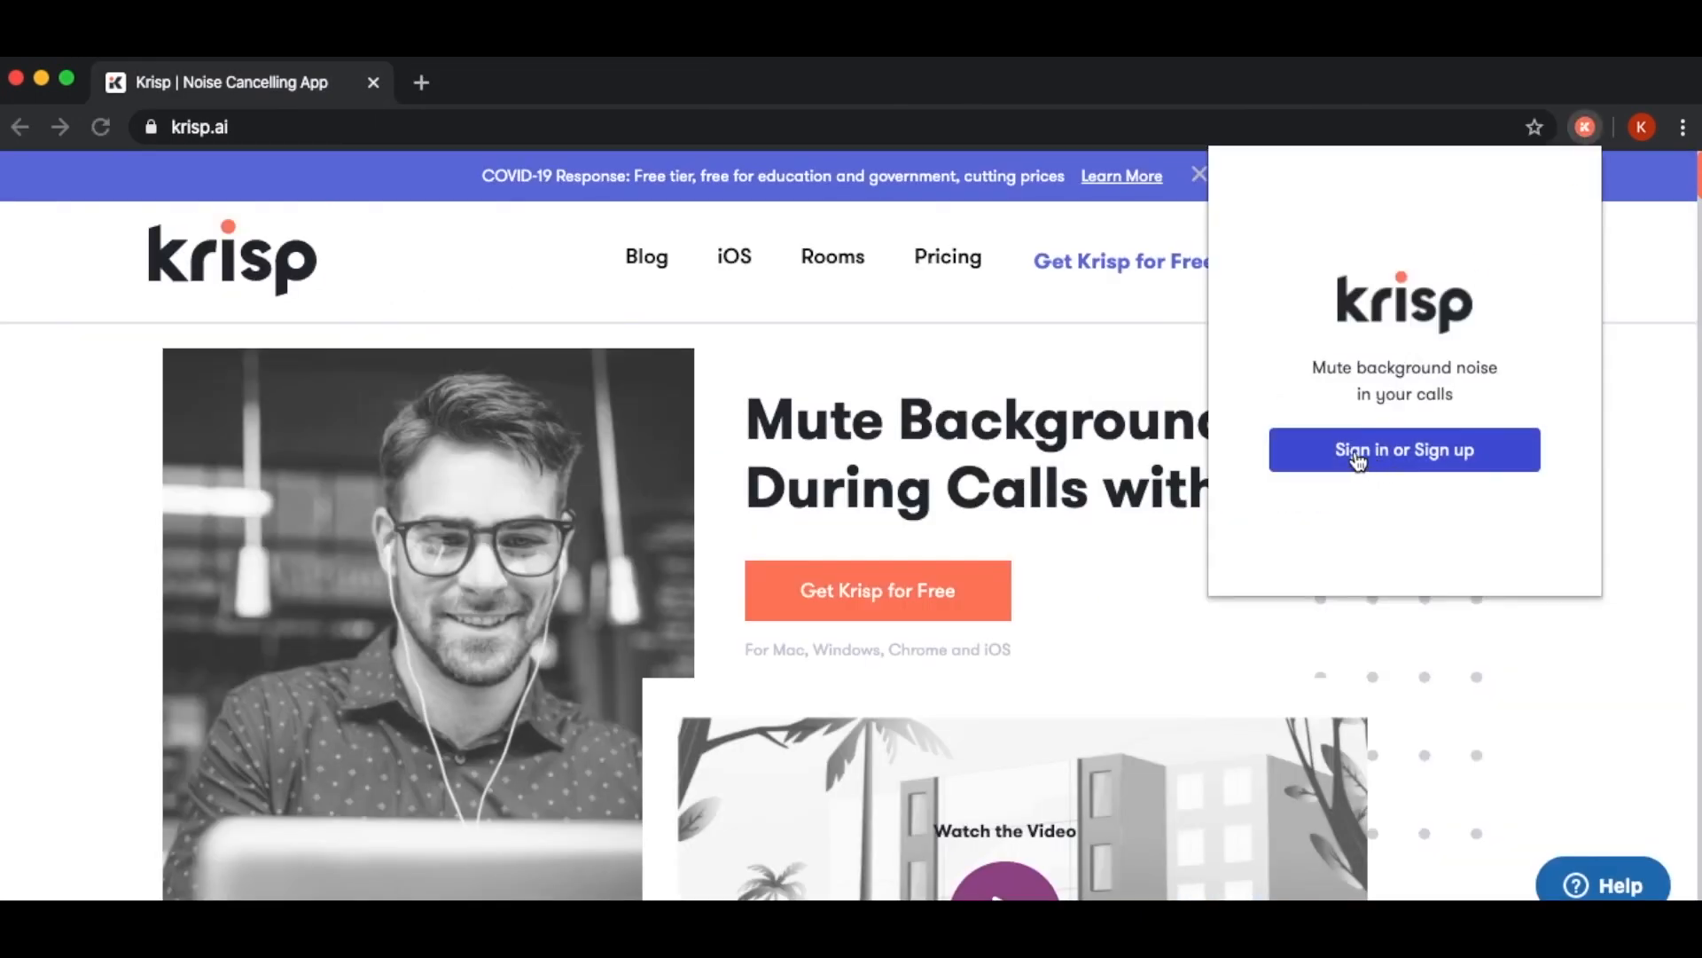
left_click(1404, 449)
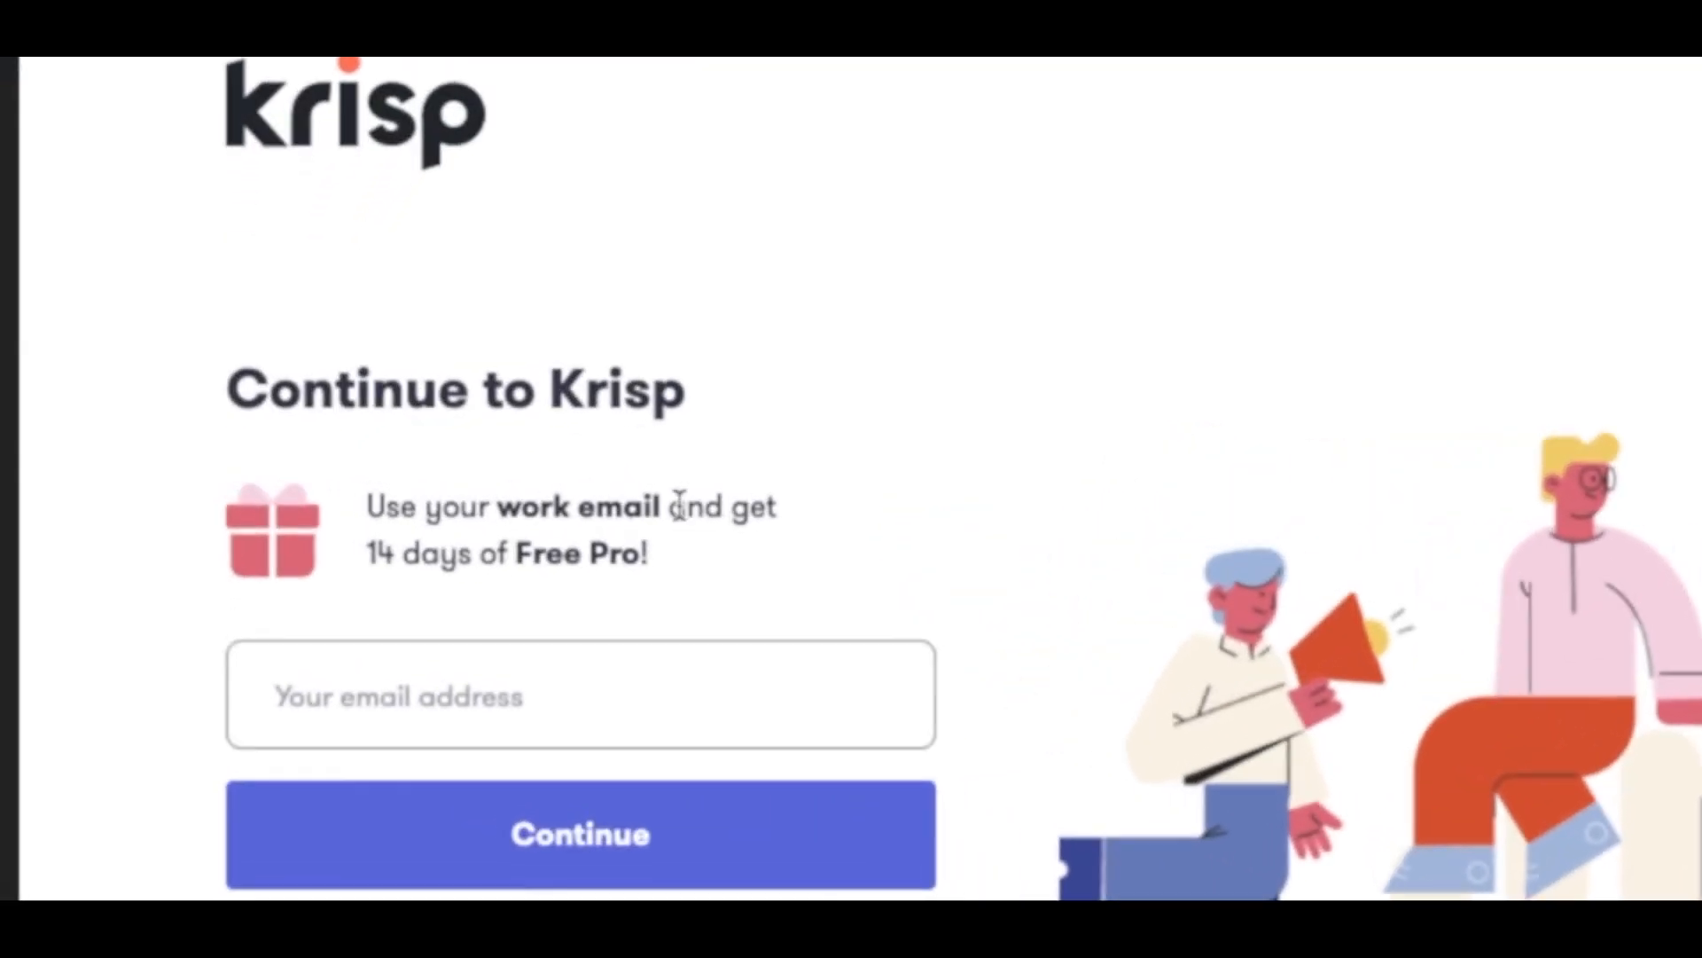